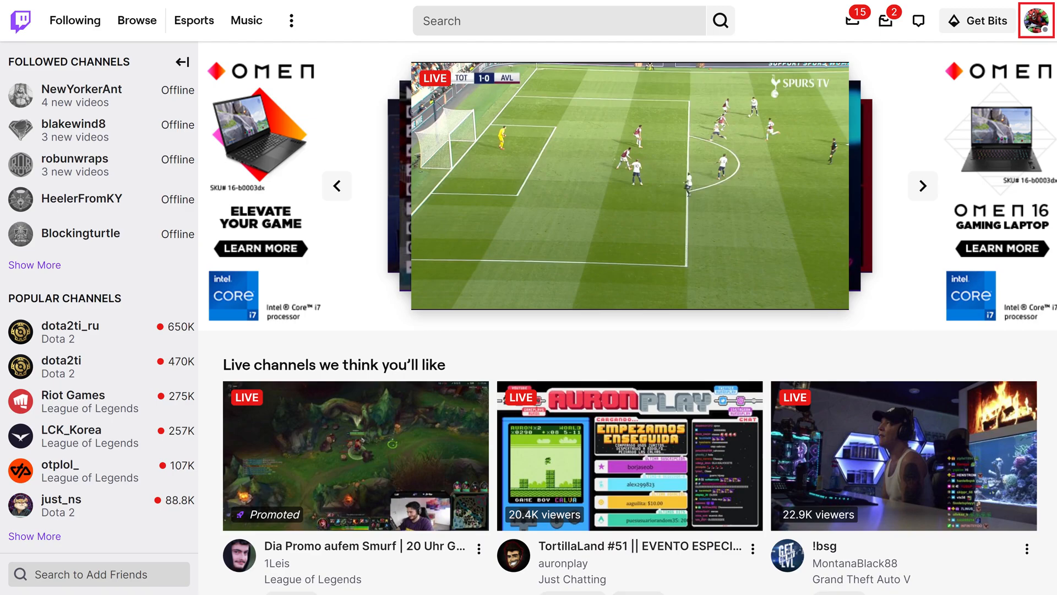
- Go to Settings from the profile avatar menu at top right
click(1041, 20)
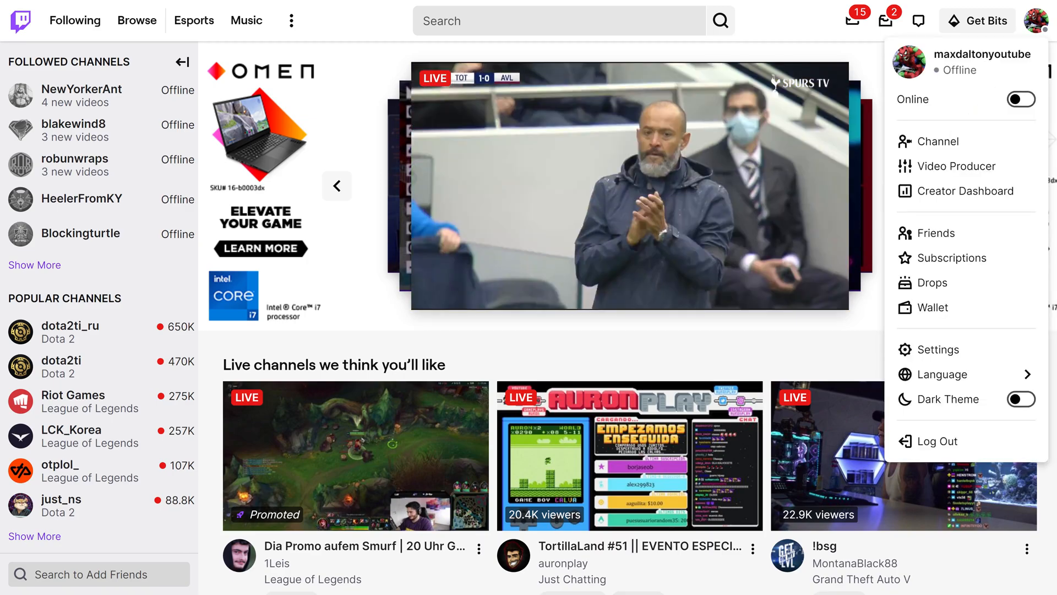
mouse_move(937, 349)
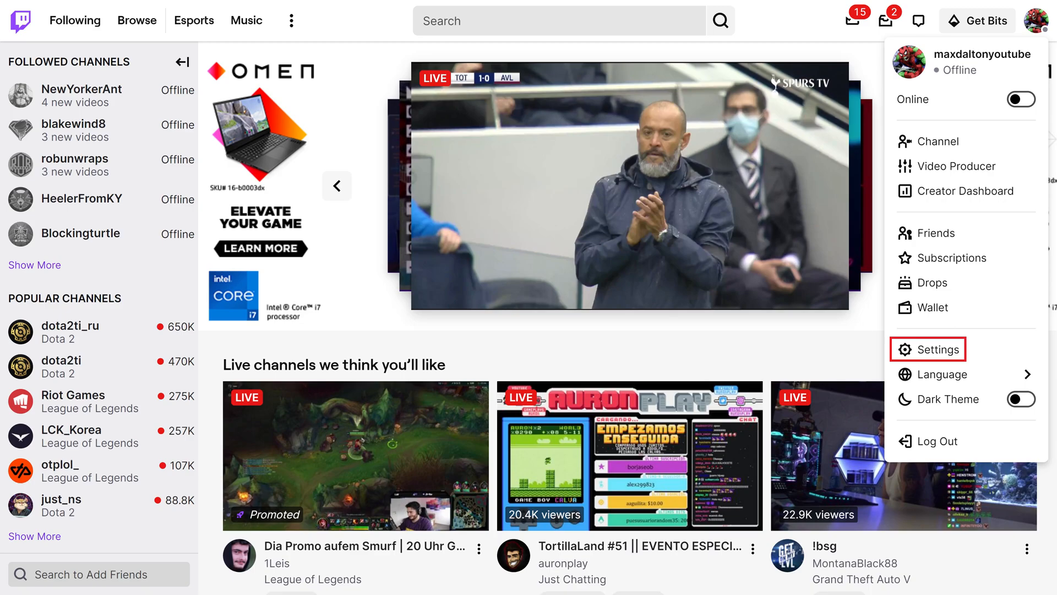
click(938, 350)
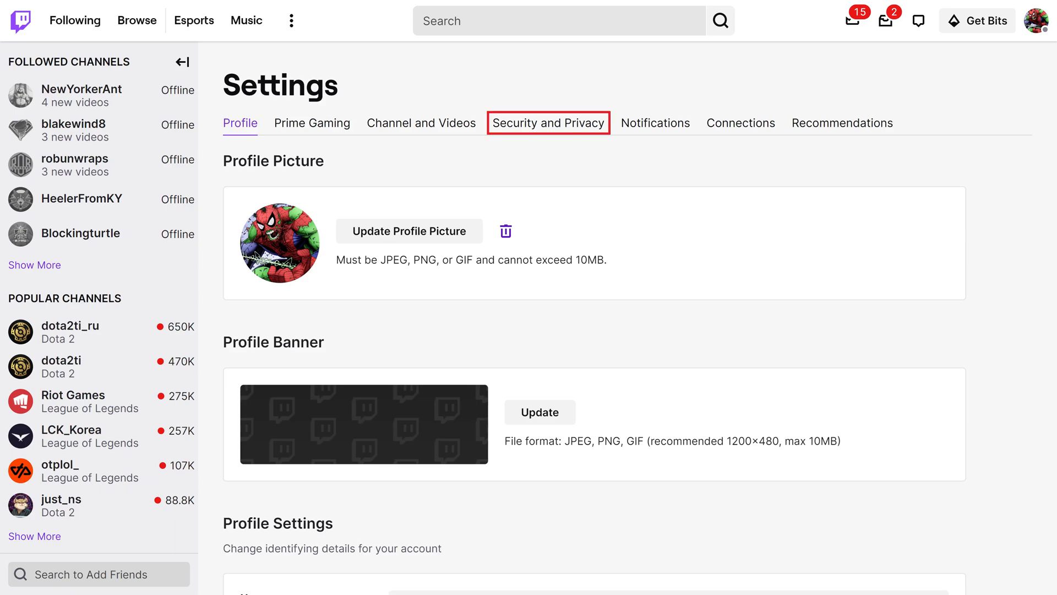
- Switch to the Security and Privacy section listing the contact email
click(548, 123)
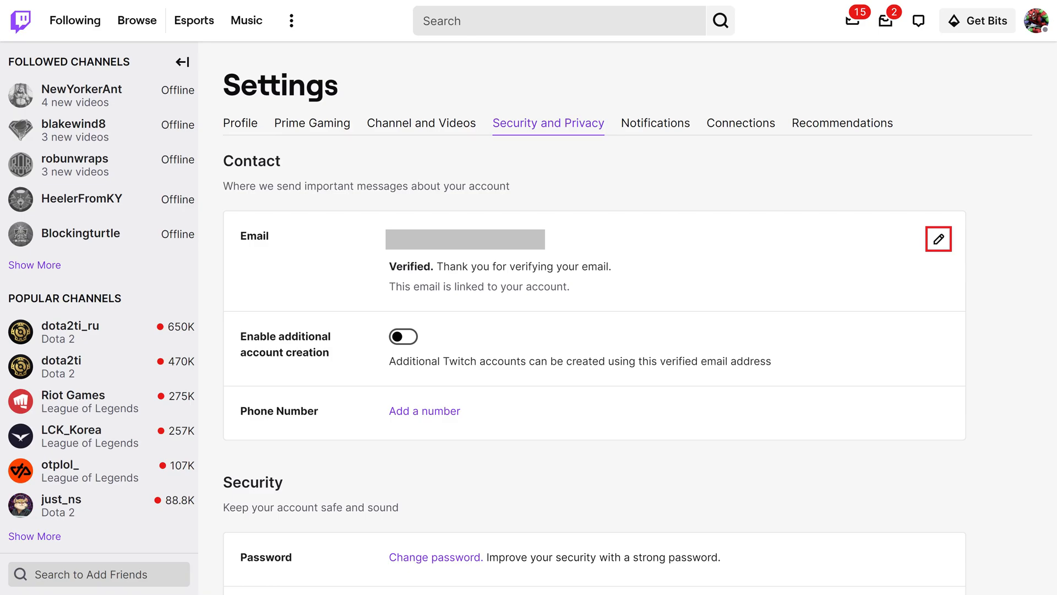
- Edit the account email, enter the new address in both fields and save it
click(938, 239)
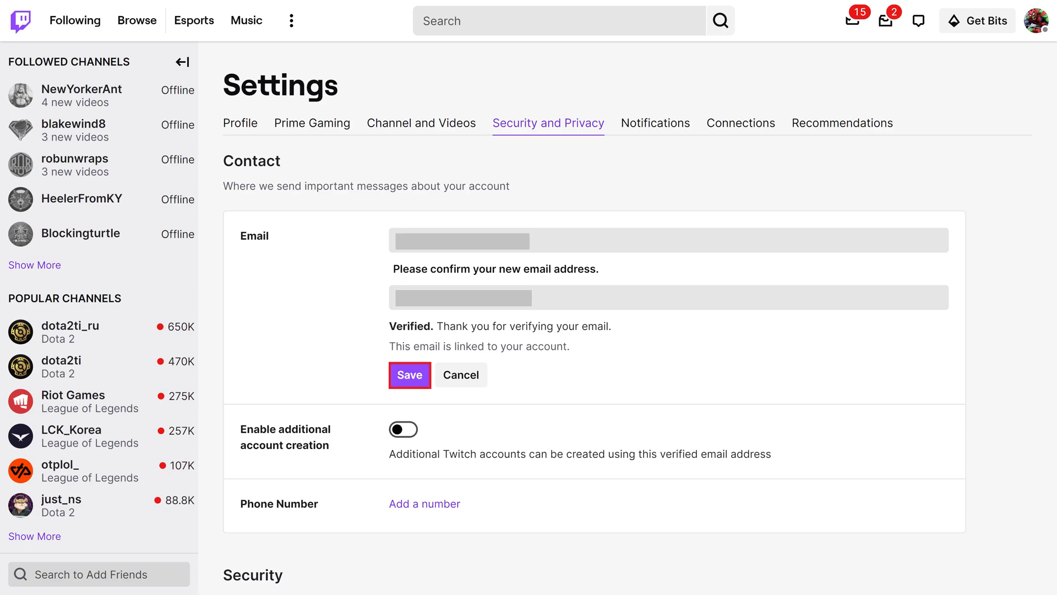
click(409, 375)
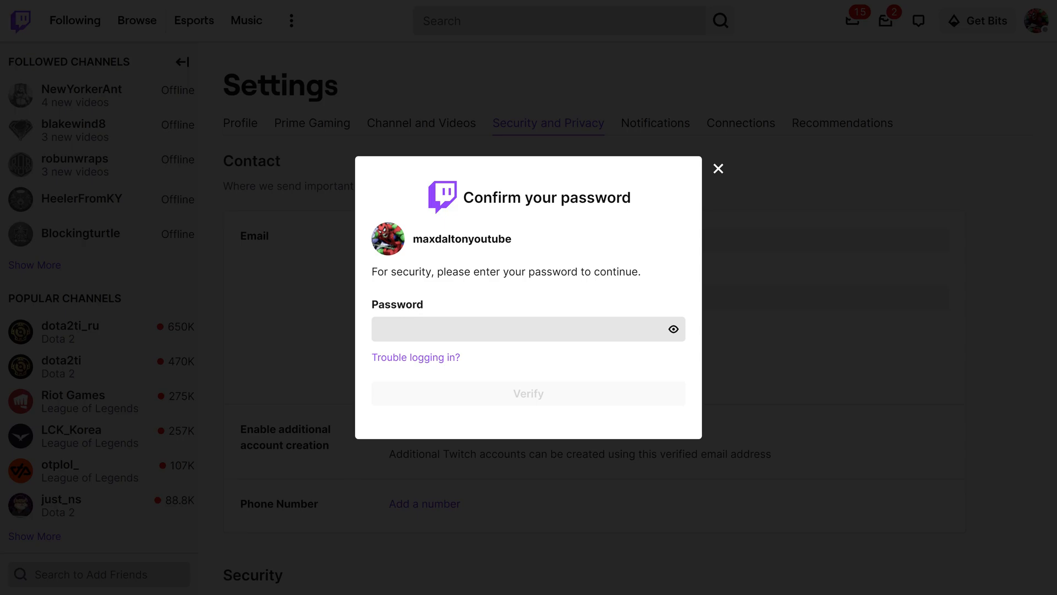
- Enter the account password and verify it to approve the email change
click(528, 329)
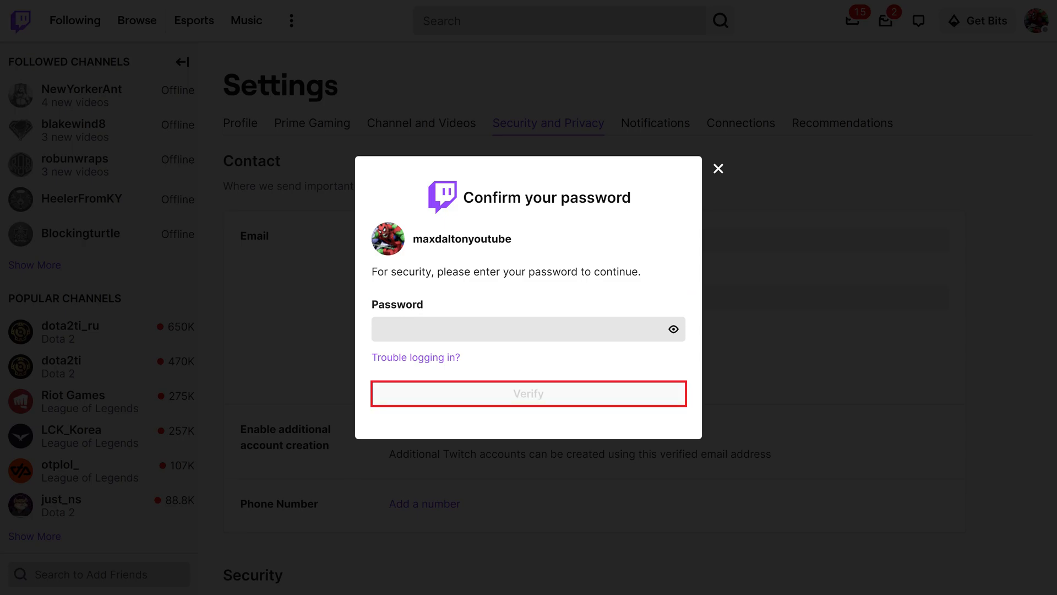
click(529, 393)
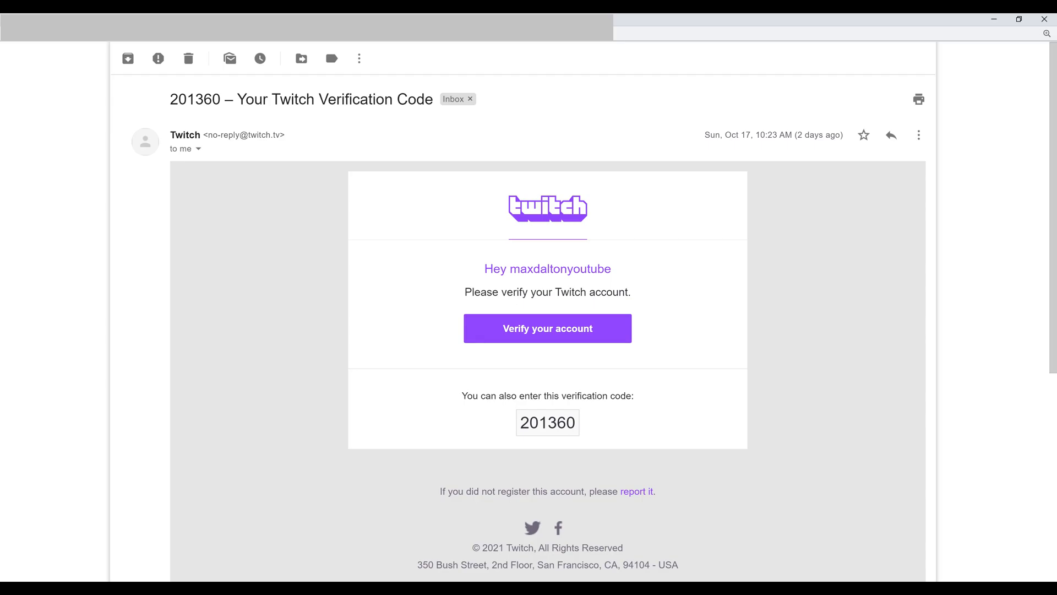
click(548, 423)
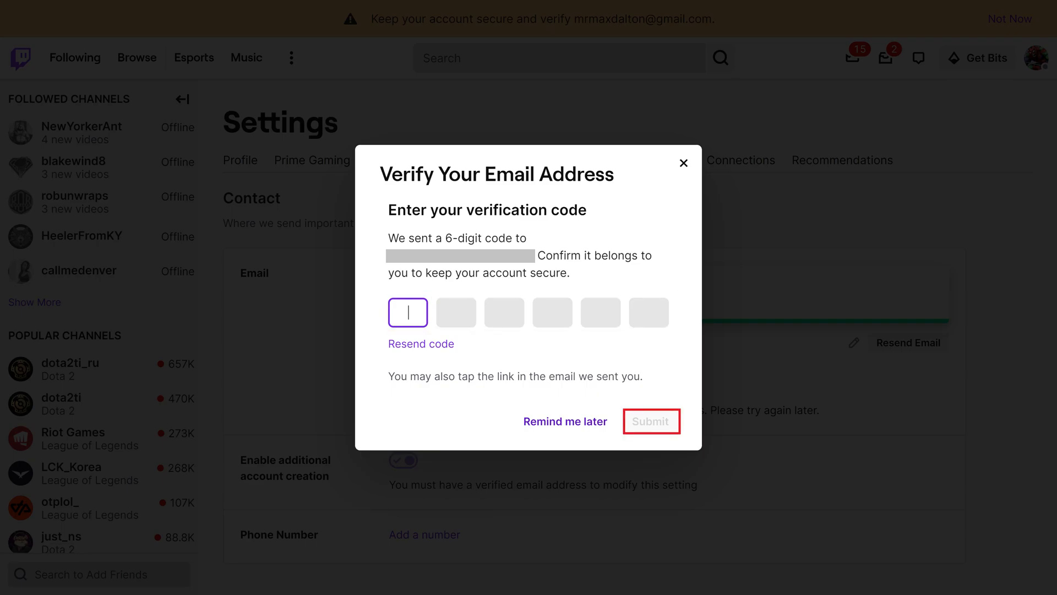
click(651, 420)
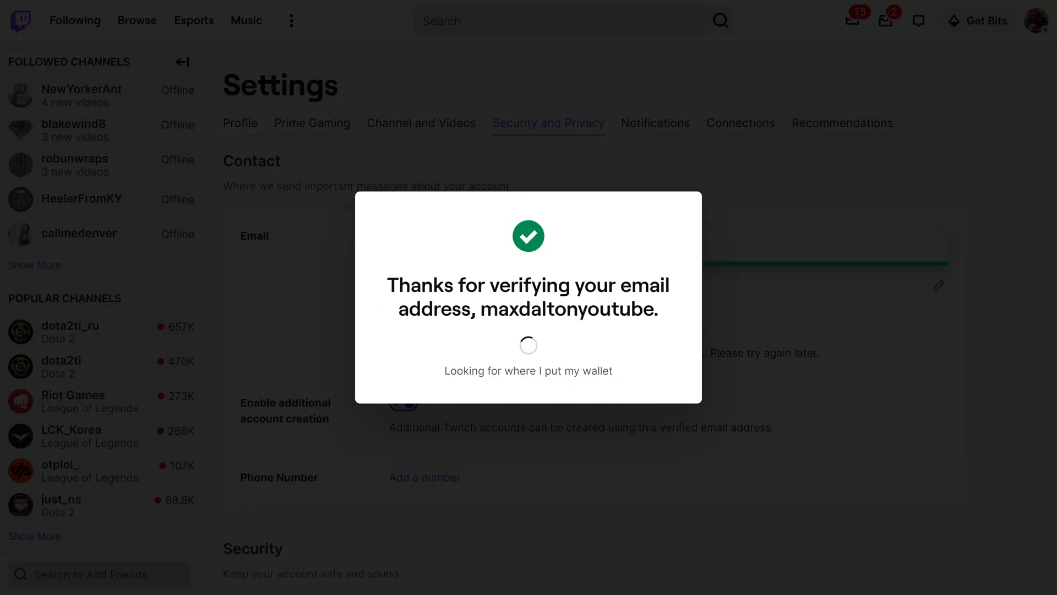